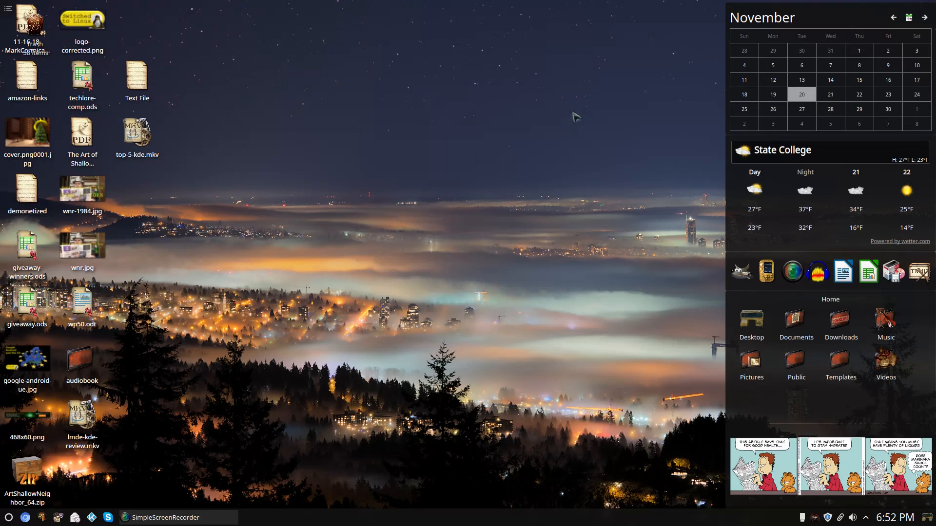
{"action": "mouse_move", "coordinate": [573, 116]}
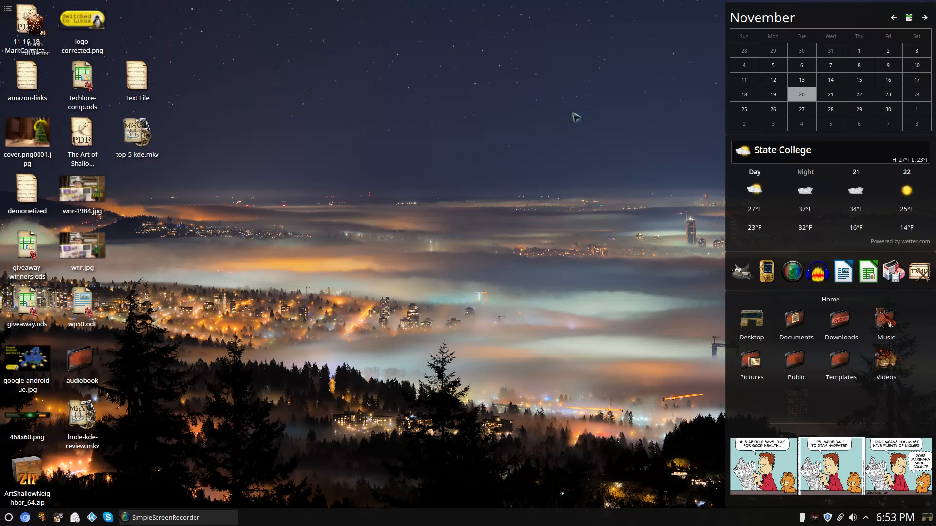
{"action": "mouse_move", "coordinate": [591, 89]}
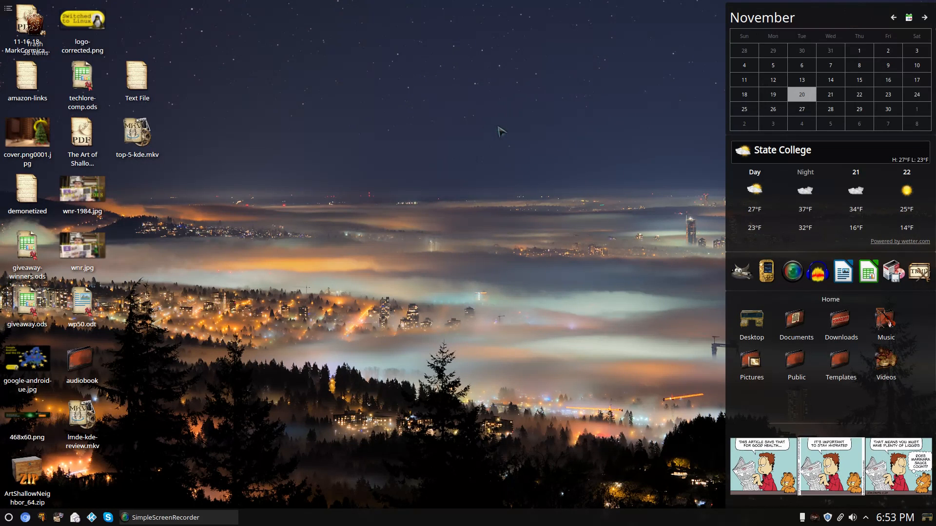
{"action": "mouse_move", "coordinate": [502, 130]}
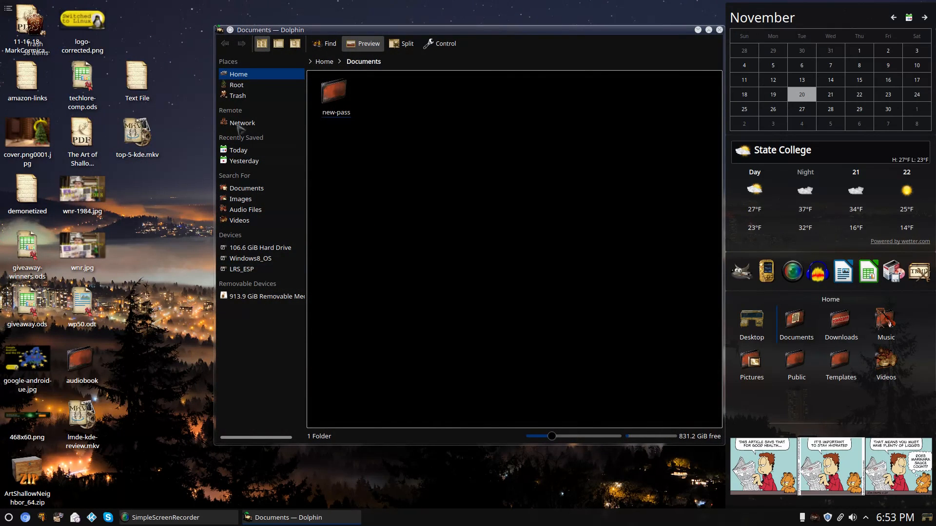
Step: Show the Network location in Dolphin, listing MTP devices and Shared Folders (SMB)
{"action": "left_click", "coordinate": [241, 123]}
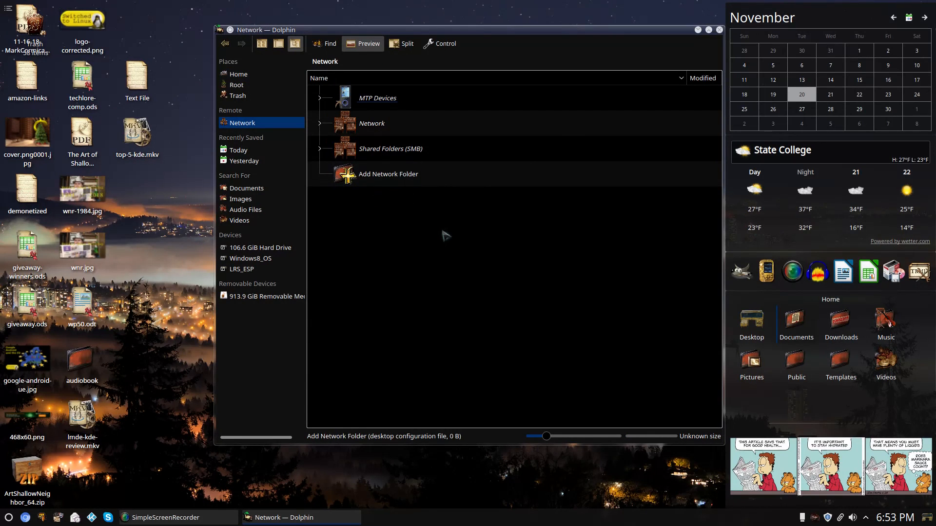
{"action": "mouse_move", "coordinate": [391, 107]}
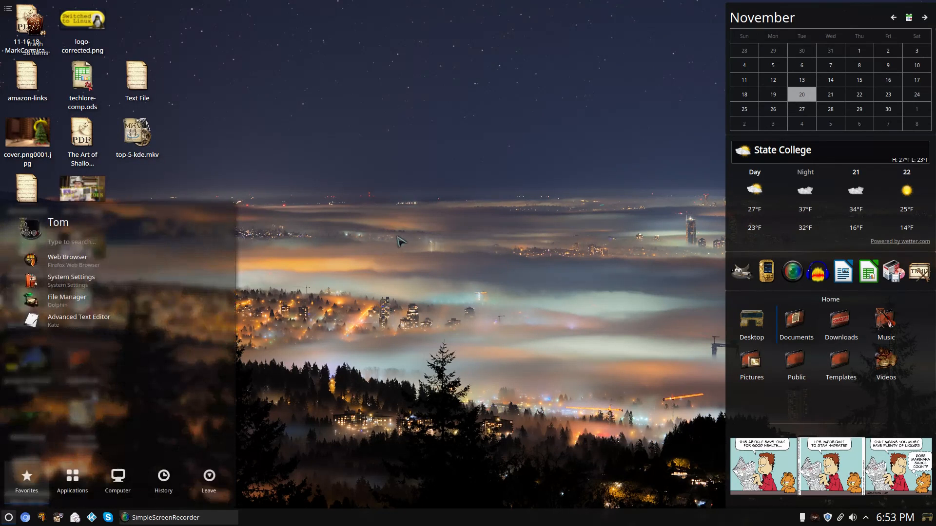
Step: Search the launcher for 'file', then 'nem', to find the Nemo file manager
{"action": "type", "text": "file"}
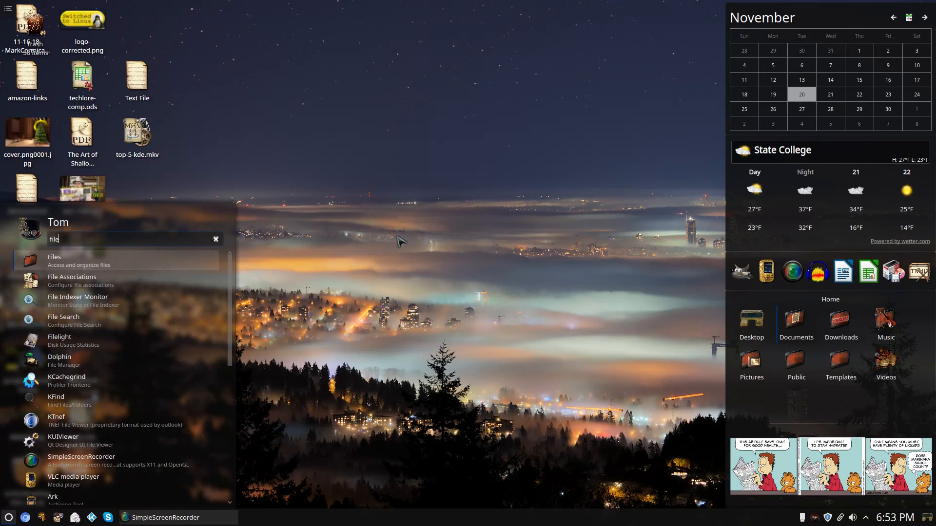
{"action": "type", "text": "nem"}
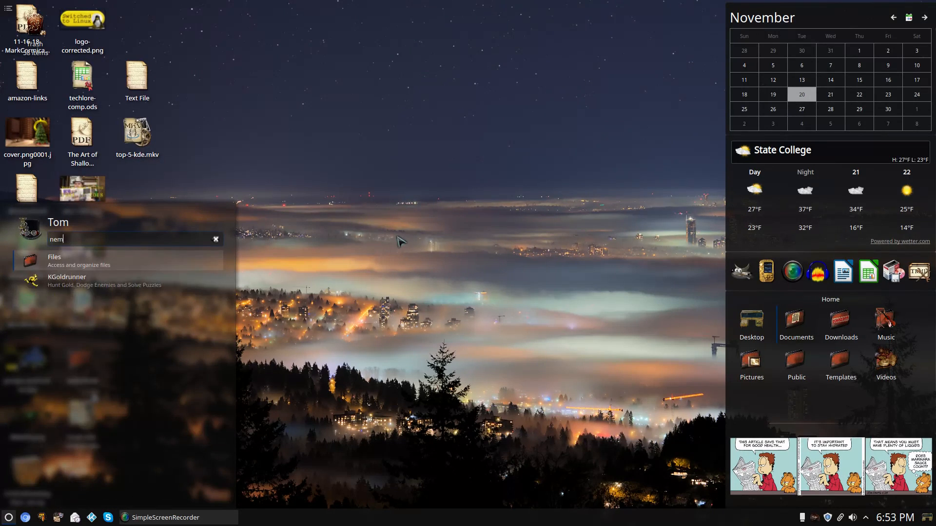
{"action": "key", "text": "Escape"}
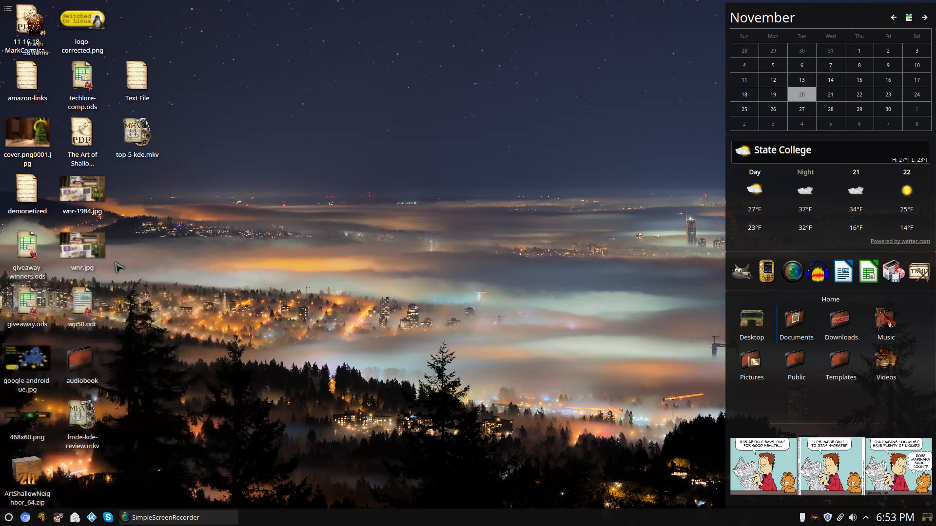
{"action": "mouse_move", "coordinate": [430, 167]}
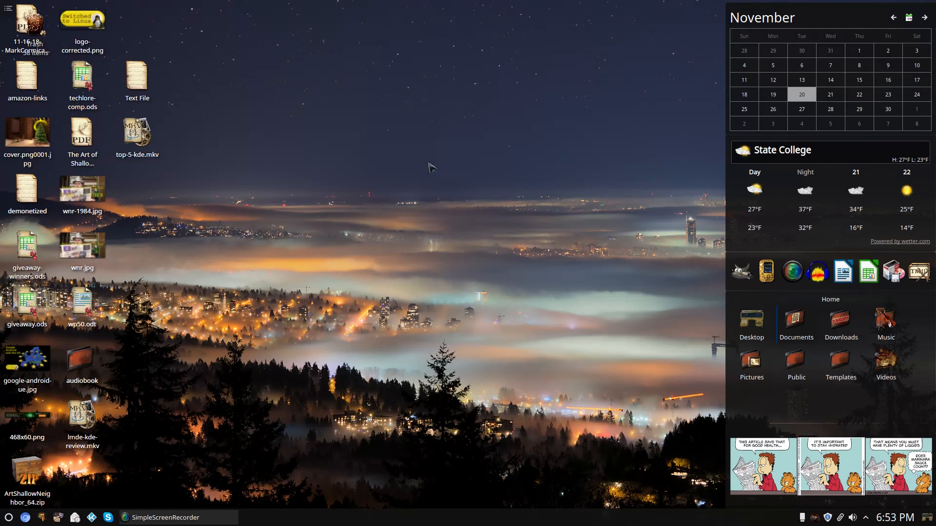
{"action": "mouse_move", "coordinate": [372, 122]}
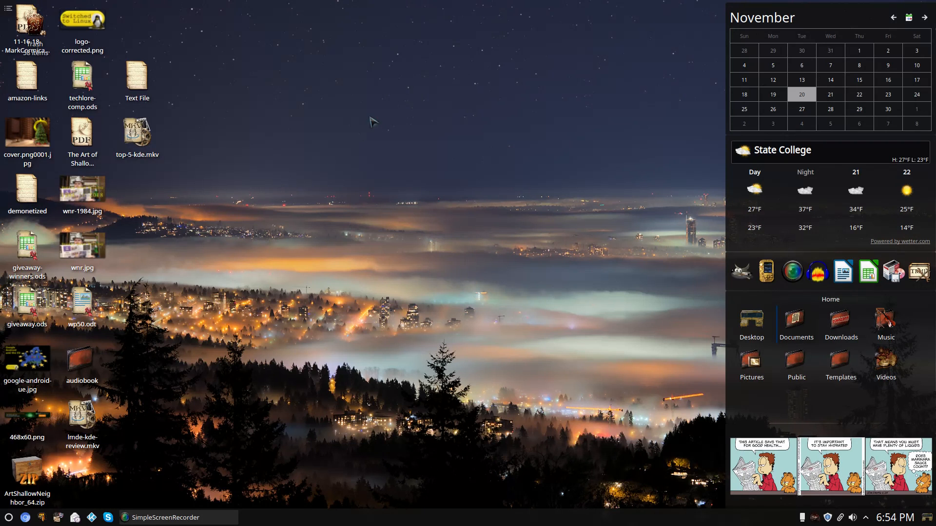
{"action": "mouse_move", "coordinate": [518, 165]}
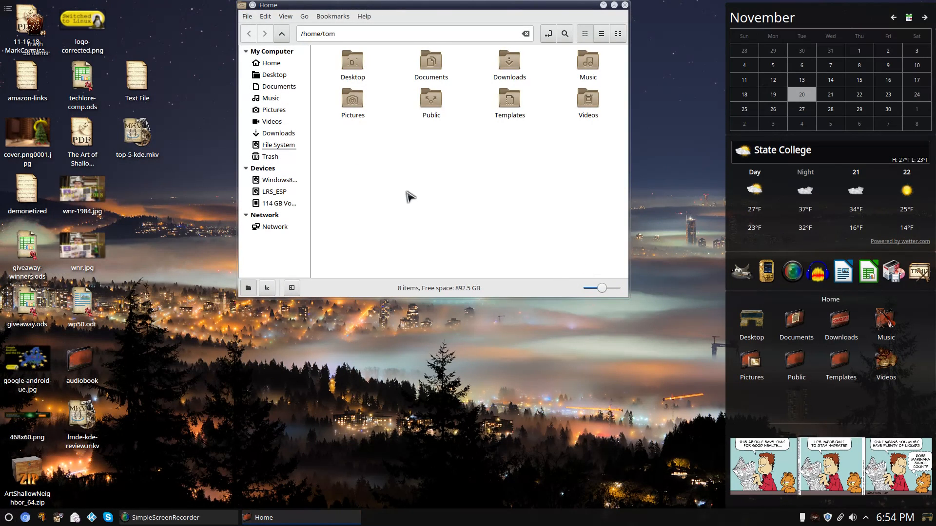
{"action": "mouse_move", "coordinate": [291, 190]}
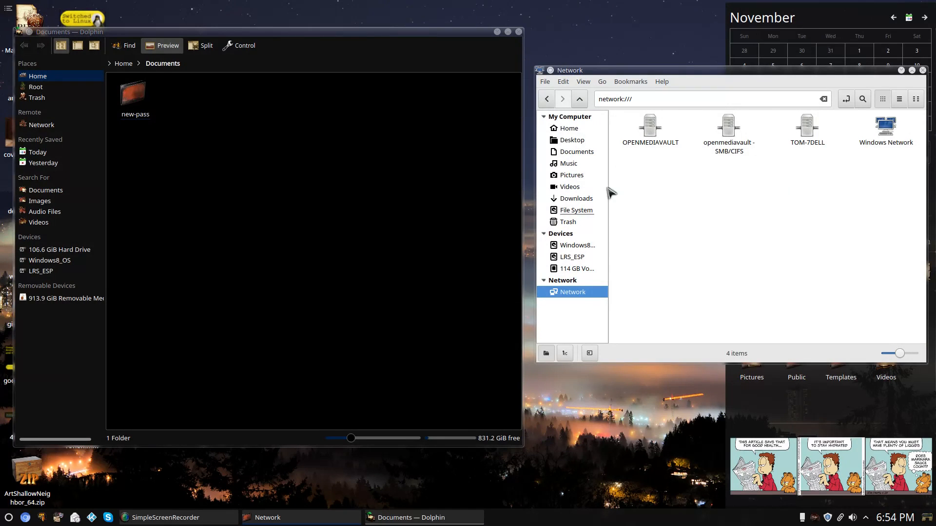
{"action": "mouse_move", "coordinate": [662, 220]}
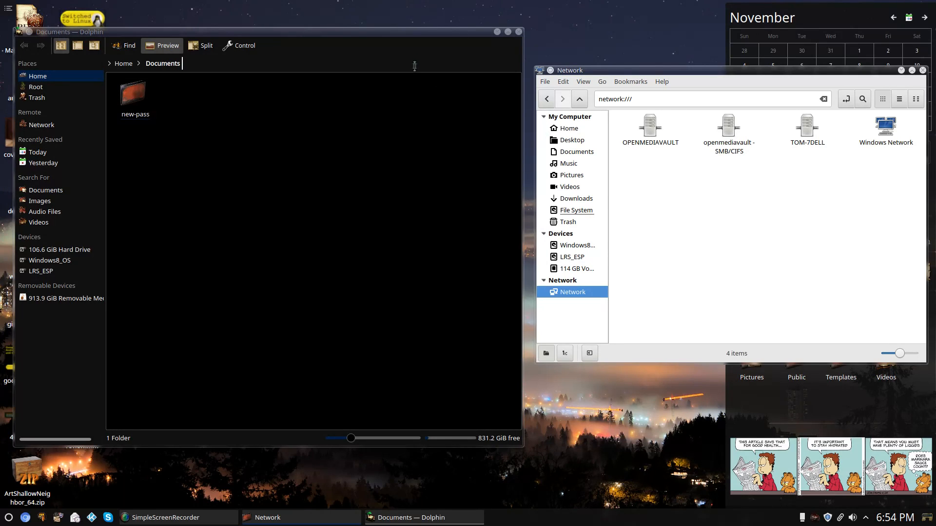
{"action": "mouse_move", "coordinate": [751, 237]}
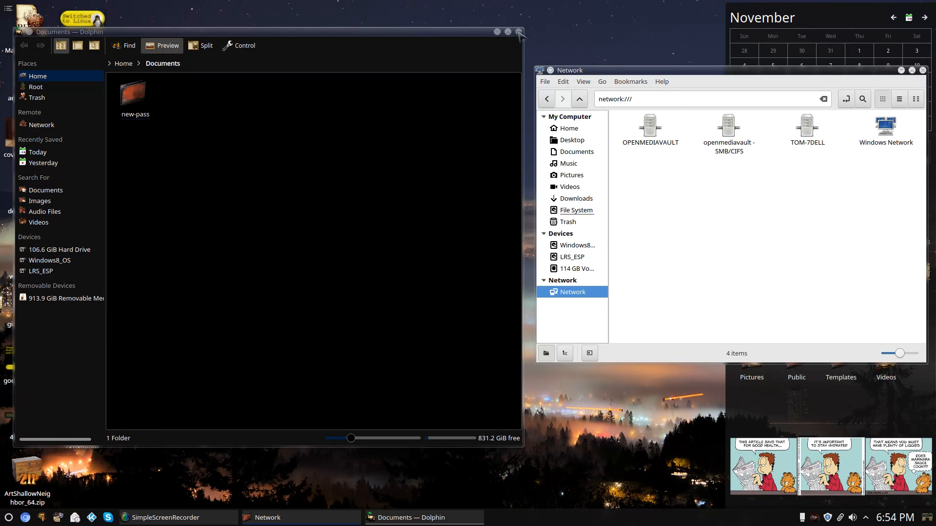
Step: Close the Nemo window showing the Network location
{"action": "left_click", "coordinate": [517, 32]}
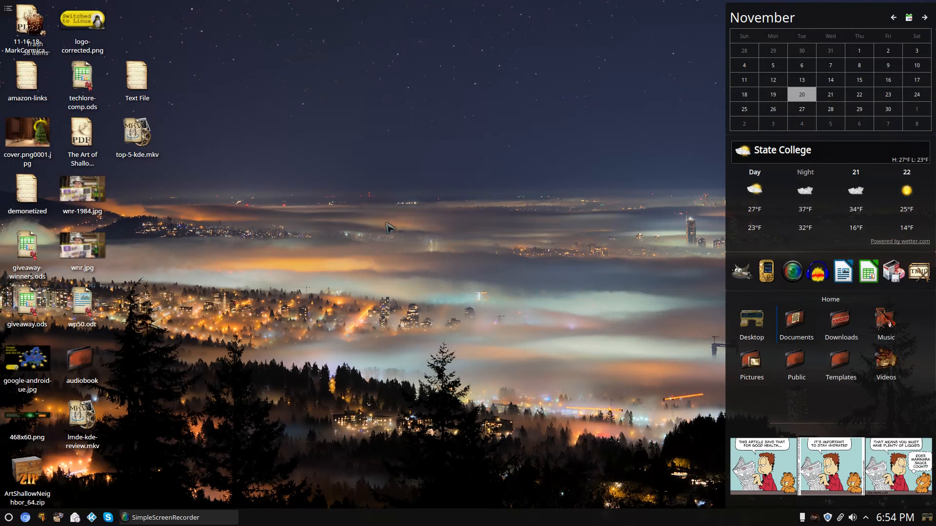
{"action": "mouse_move", "coordinate": [764, 278]}
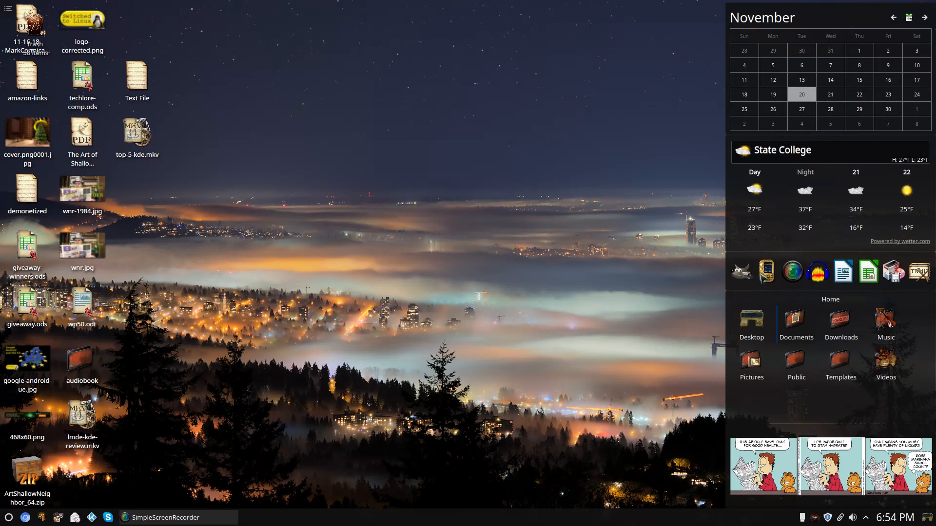
{"action": "mouse_move", "coordinate": [632, 334]}
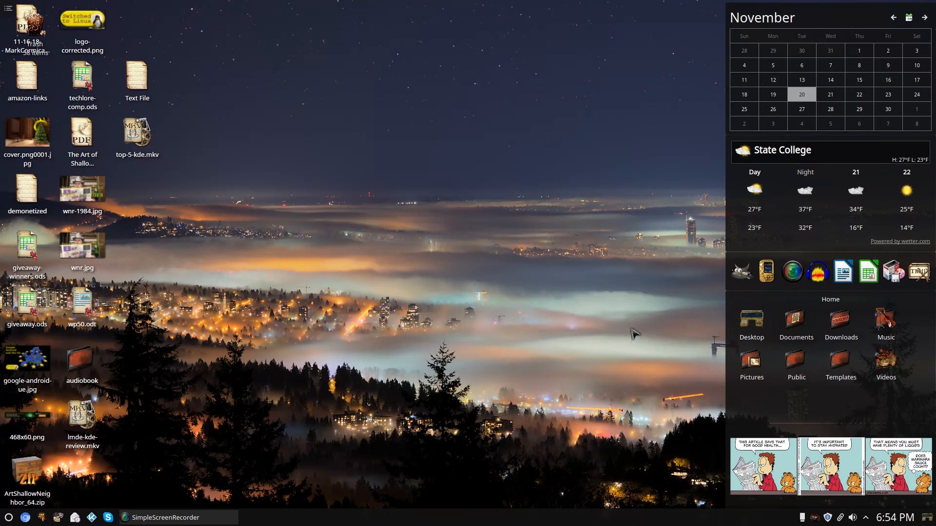
{"action": "mouse_move", "coordinate": [372, 370]}
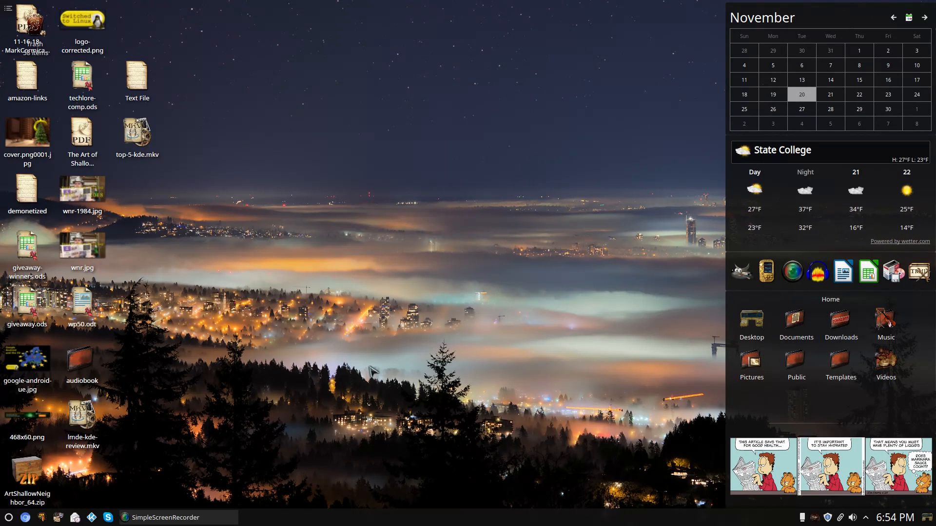
{"action": "mouse_move", "coordinate": [173, 444]}
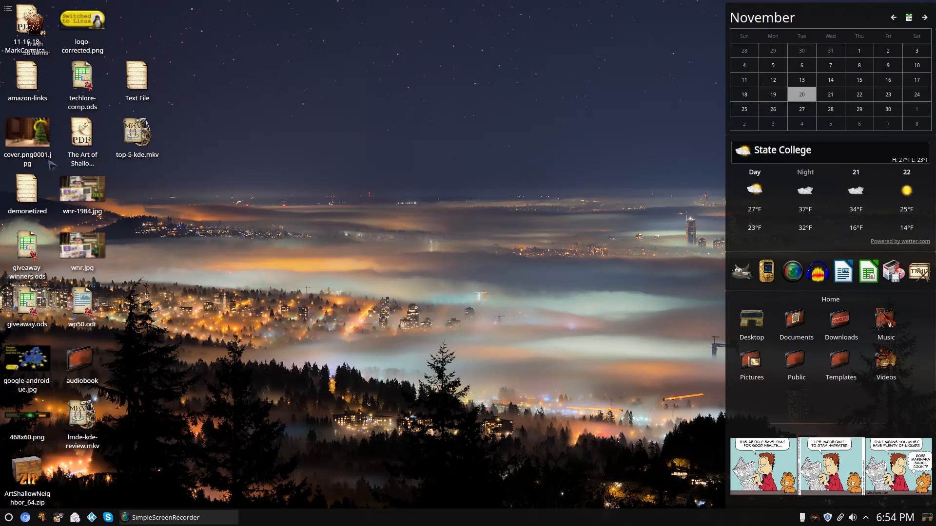
Step: Bring up the desktop context menu from an empty desktop area
{"action": "left_click", "coordinate": [82, 191]}
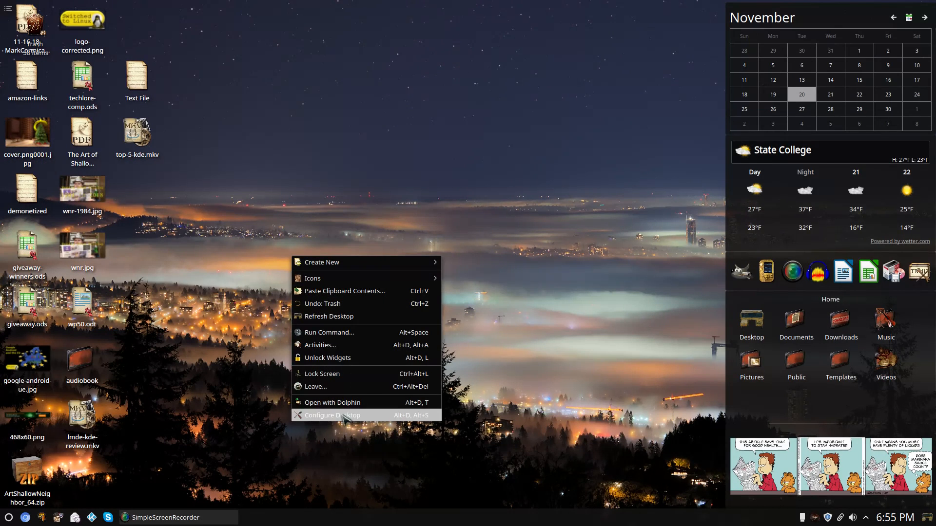
Step: Open the wallpaper settings and preview the chessboard and night city skyline wallpapers
{"action": "left_click", "coordinate": [333, 415]}
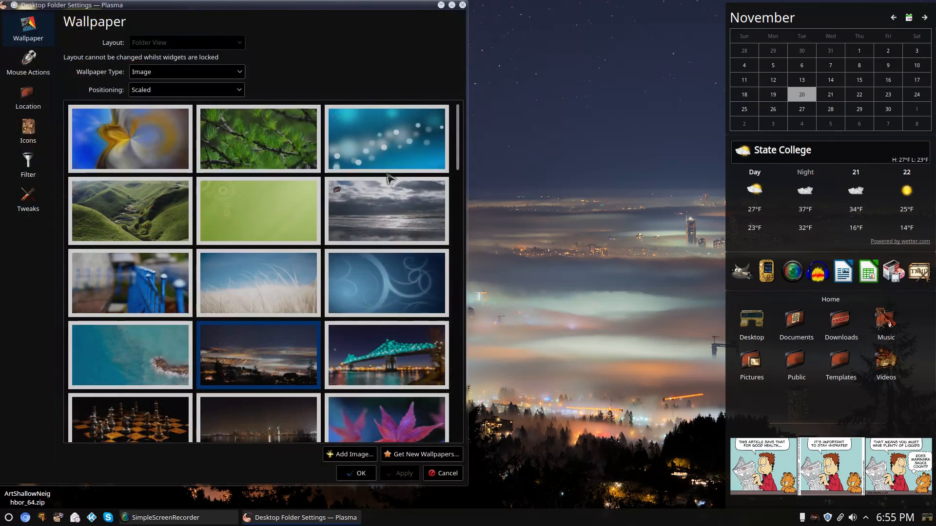
{"action": "scroll", "scroll_direction": "down", "scroll_amount": 3}
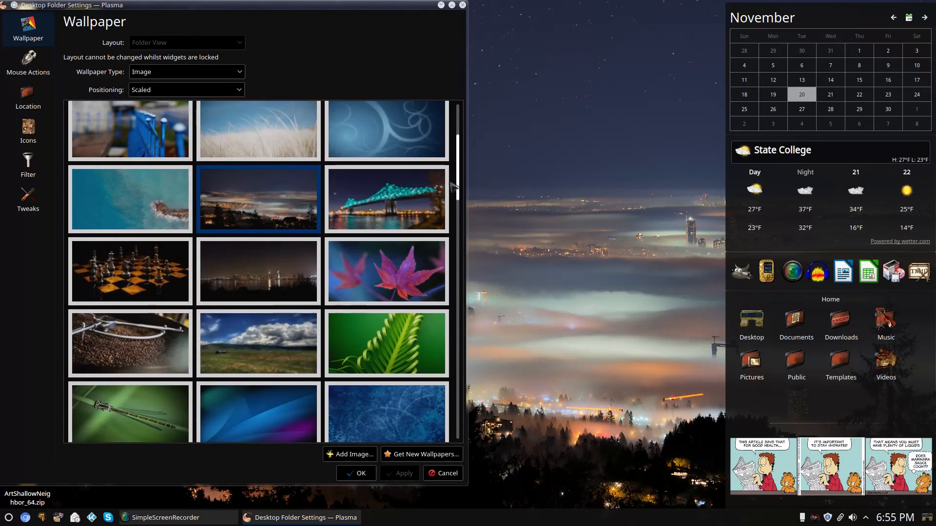
{"action": "left_click", "coordinate": [386, 199]}
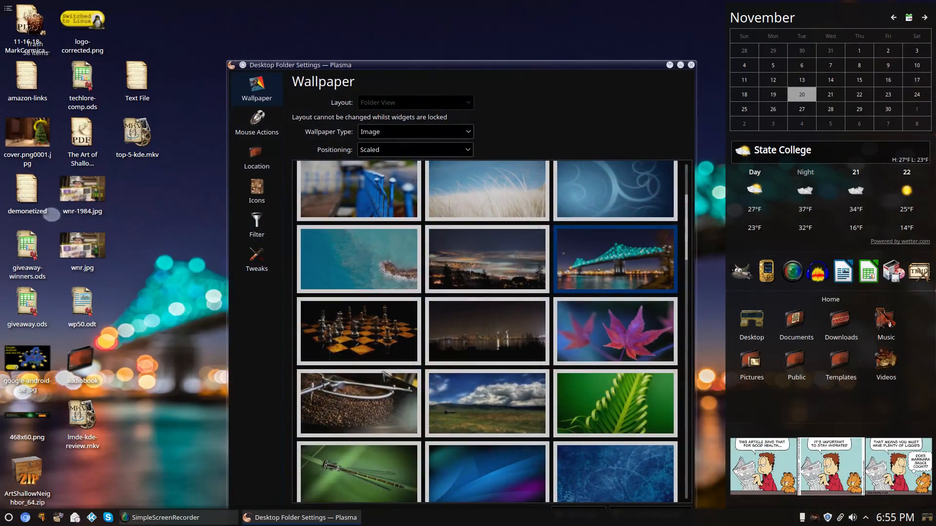
{"action": "left_click", "coordinate": [359, 332]}
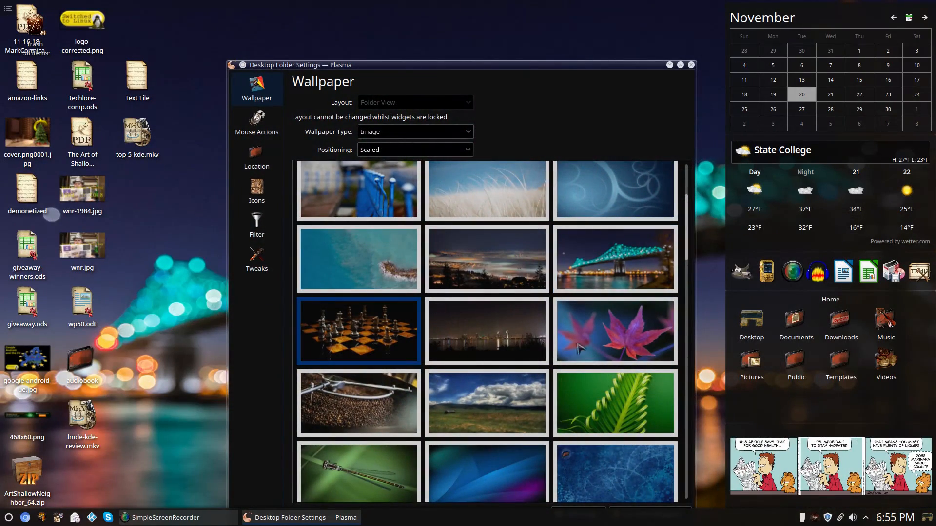
{"action": "left_click_drag", "start_coordinate": [458, 64], "coordinate": [376, 22]}
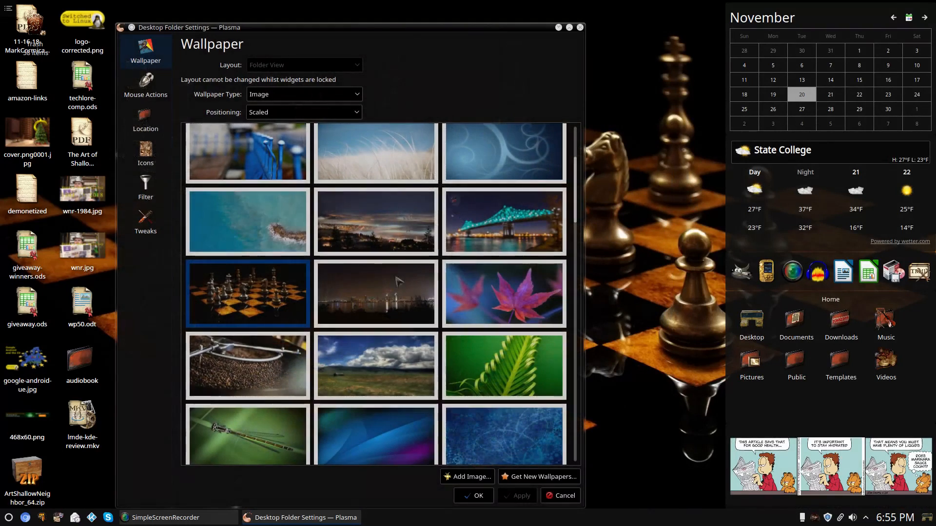
{"action": "left_click", "coordinate": [375, 293]}
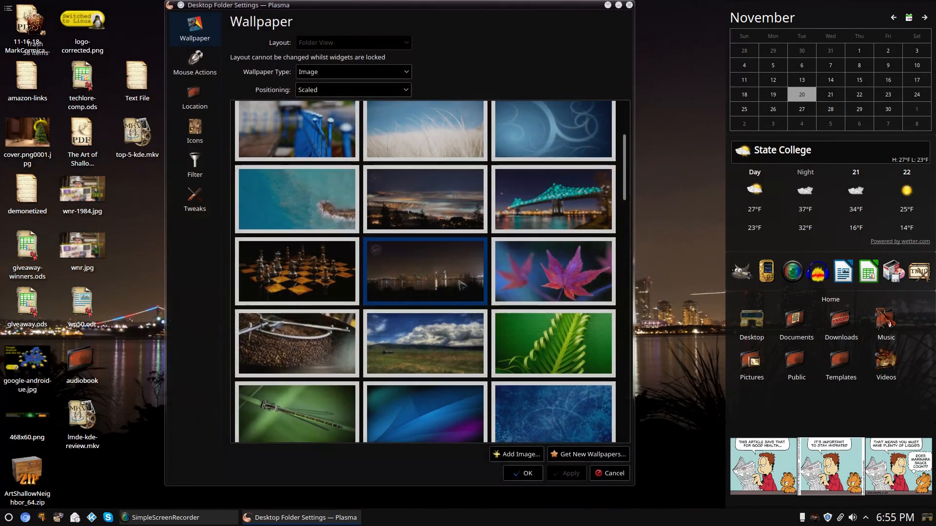
Step: Choose the foggy night city wallpaper and confirm with OK
{"action": "scroll", "scroll_direction": "down", "scroll_amount": 3}
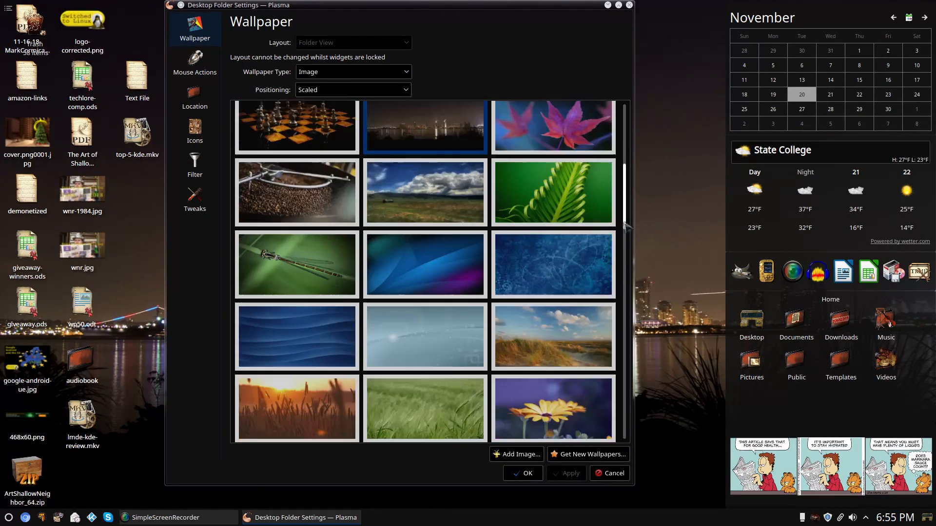
{"action": "scroll", "scroll_direction": "down", "scroll_amount": 3}
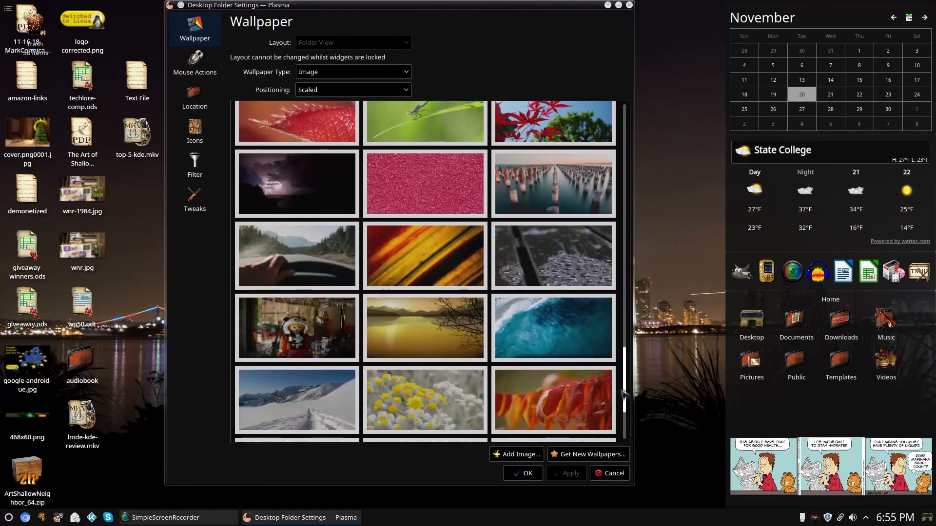
{"action": "scroll", "scroll_direction": "down", "scroll_amount": 3}
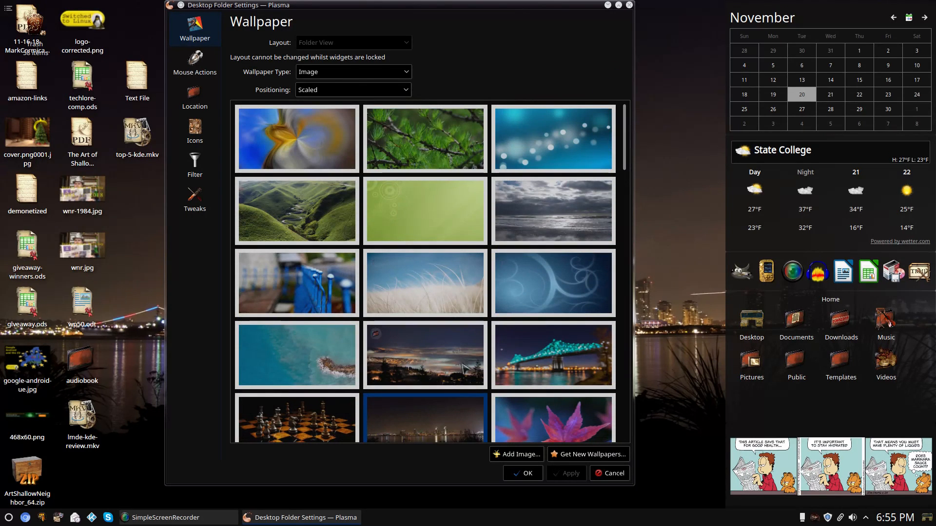
{"action": "left_click", "coordinate": [424, 354]}
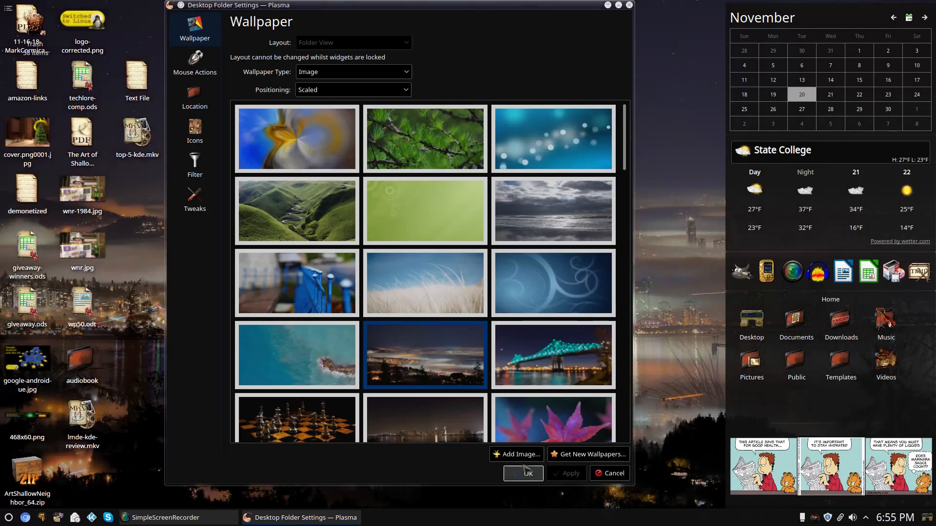
{"action": "left_click", "coordinate": [522, 473]}
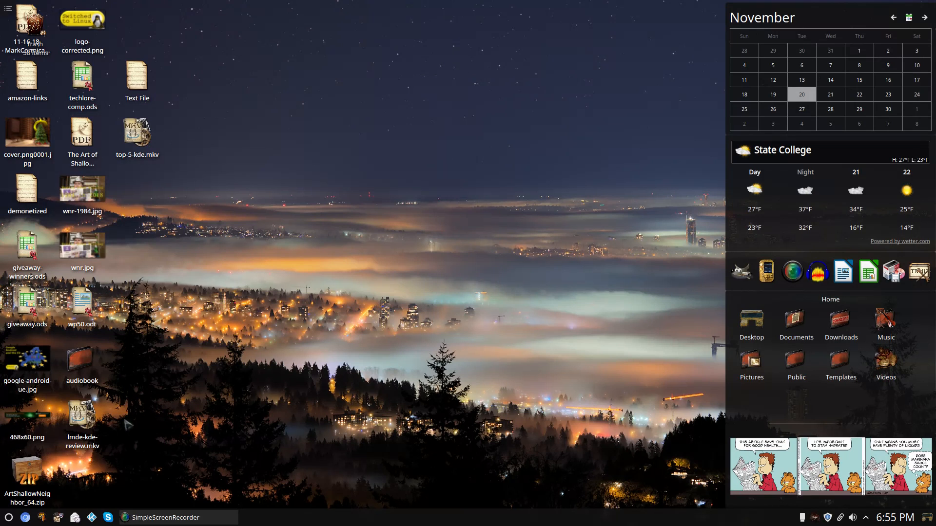
{"action": "mouse_move", "coordinate": [154, 268]}
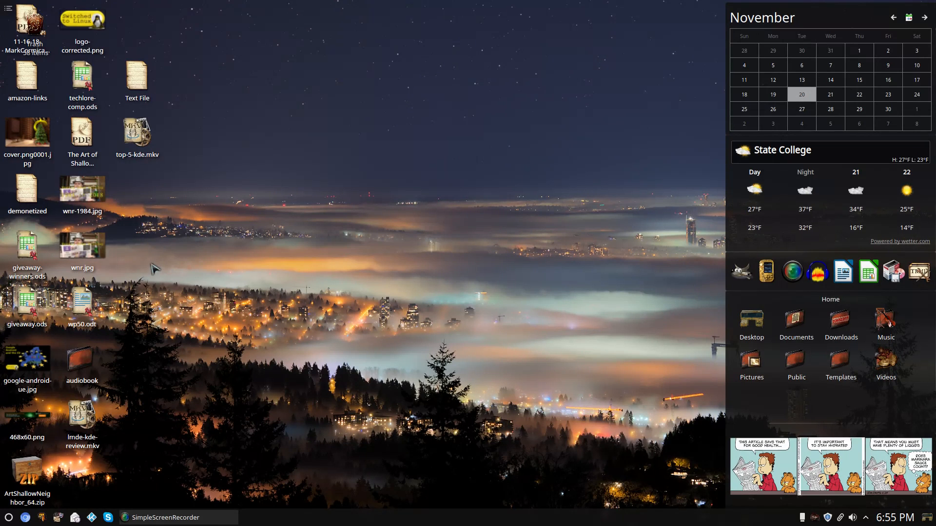
{"action": "mouse_move", "coordinate": [206, 345]}
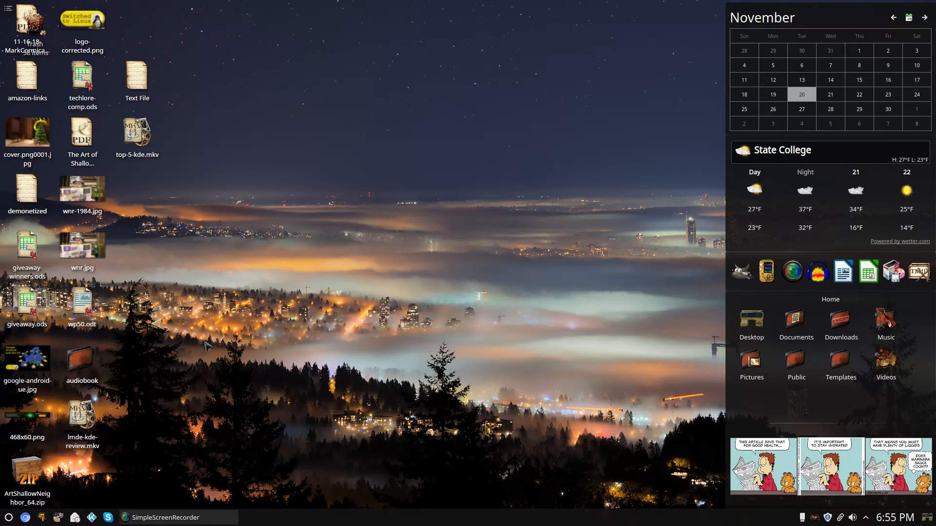
{"action": "mouse_move", "coordinate": [238, 352]}
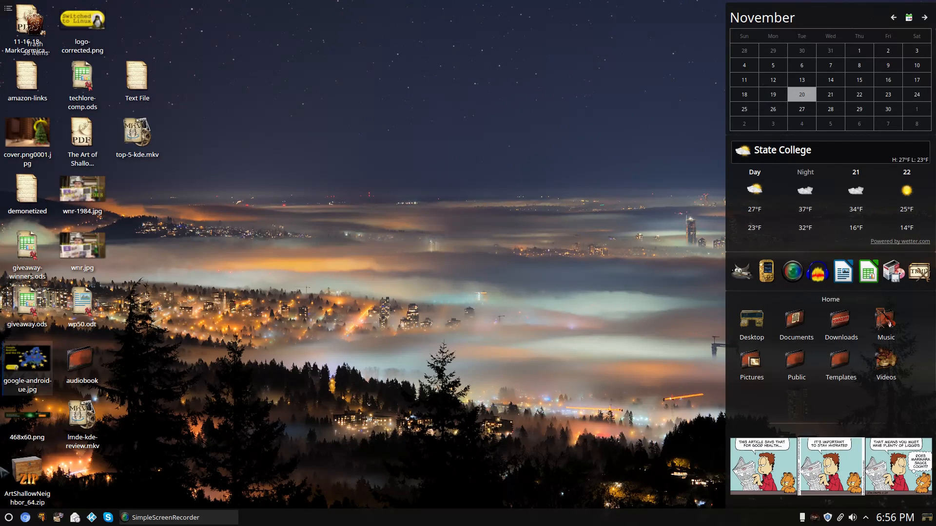
{"action": "type", "text": "ab"}
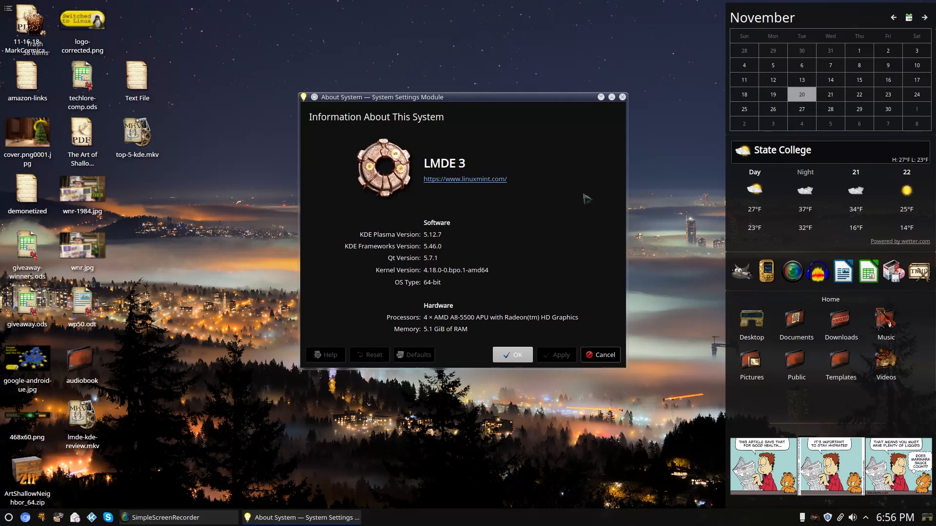
{"action": "mouse_move", "coordinate": [429, 241]}
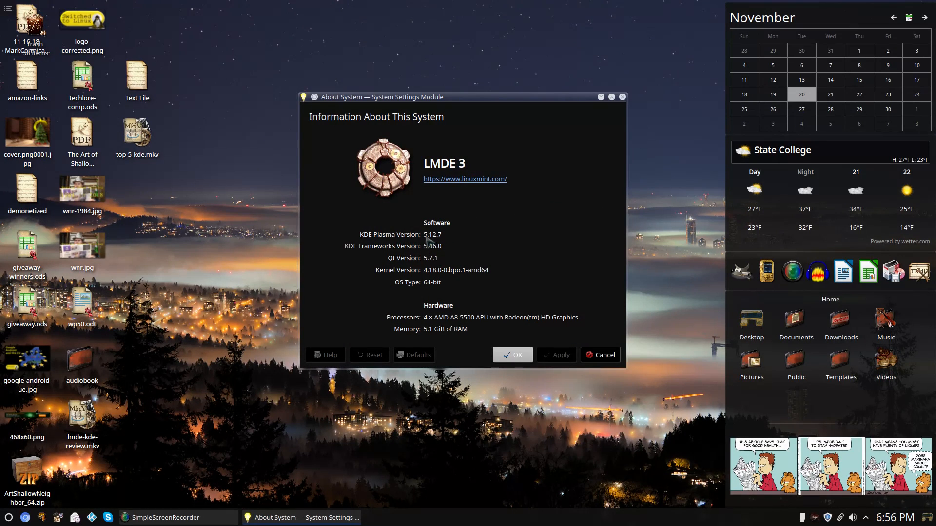
{"action": "mouse_move", "coordinate": [456, 257]}
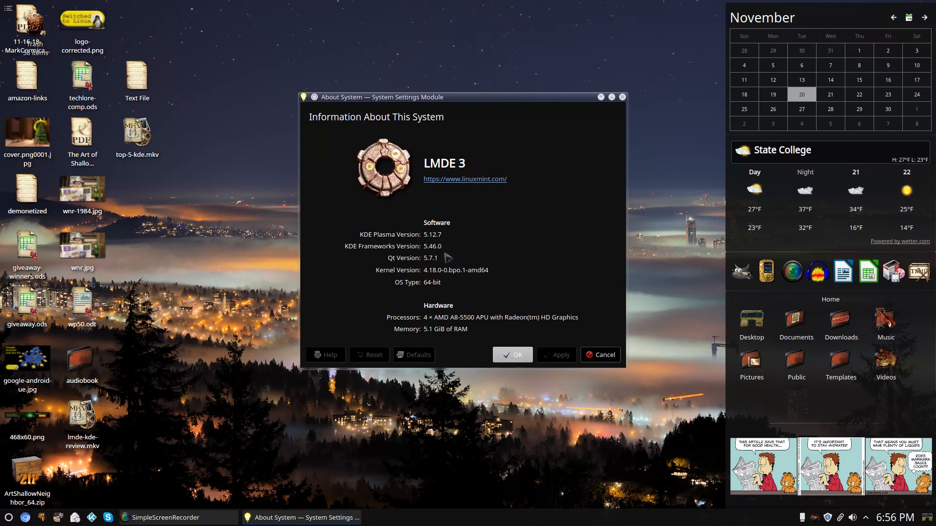
{"action": "mouse_move", "coordinate": [447, 265]}
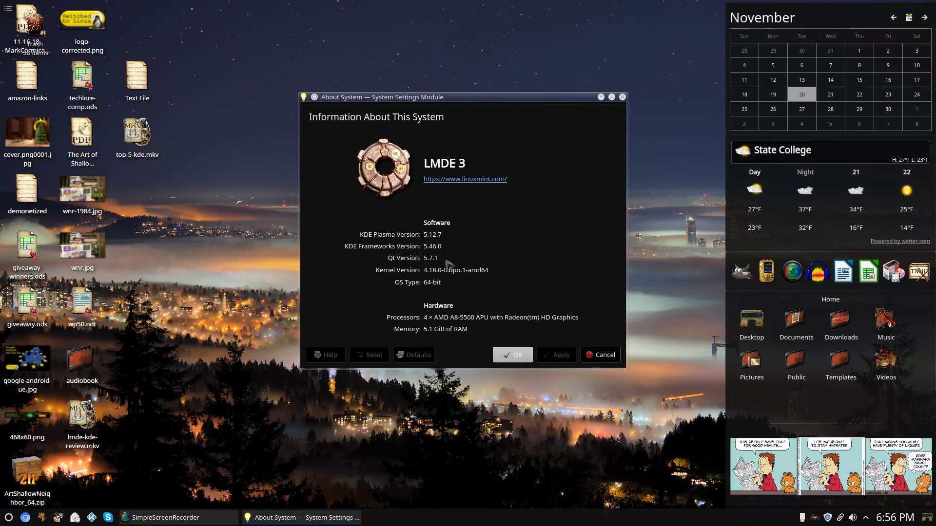
{"action": "mouse_move", "coordinate": [429, 280]}
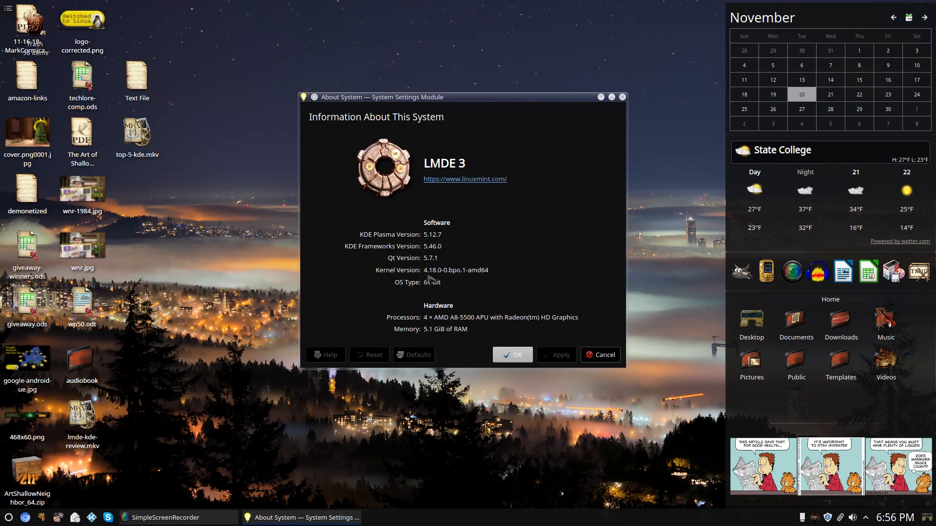
{"action": "mouse_move", "coordinate": [473, 318]}
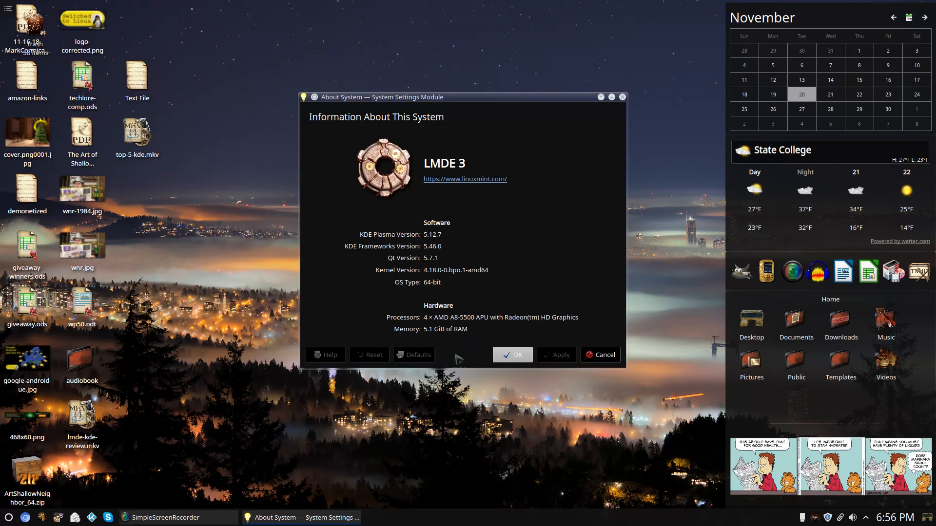
{"action": "mouse_move", "coordinate": [465, 365]}
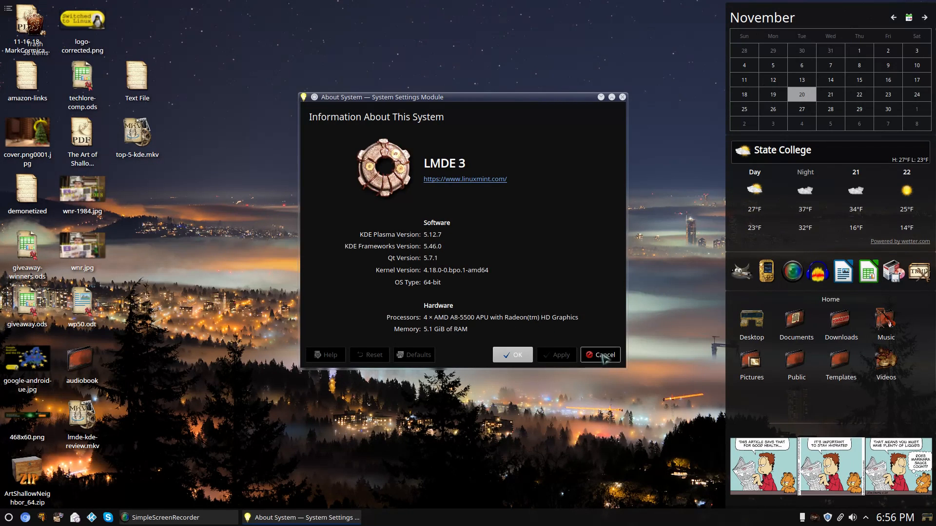
{"action": "left_click", "coordinate": [600, 354]}
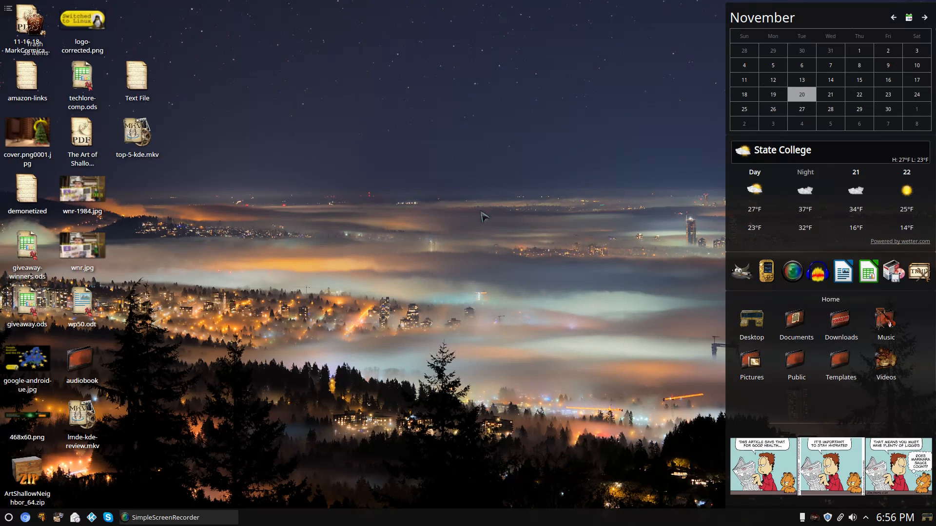
{"action": "mouse_move", "coordinate": [396, 239]}
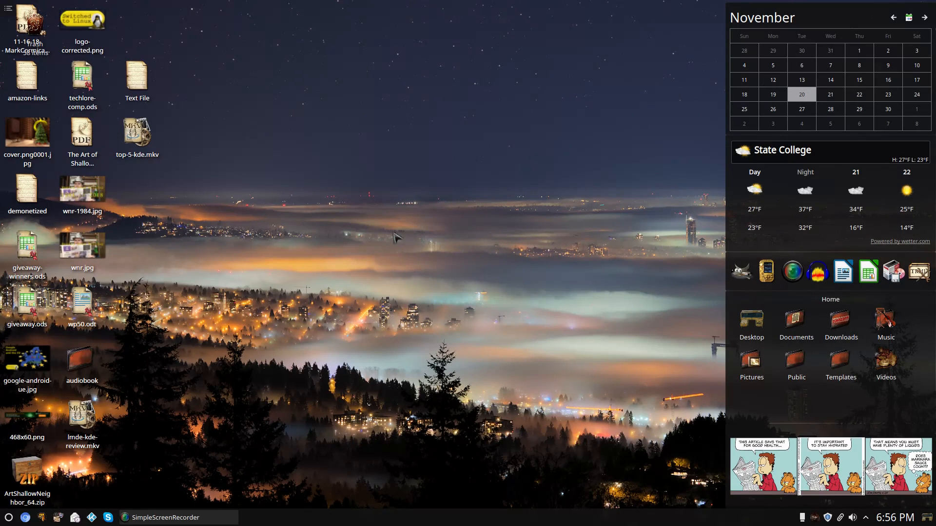
{"action": "mouse_move", "coordinate": [411, 232]}
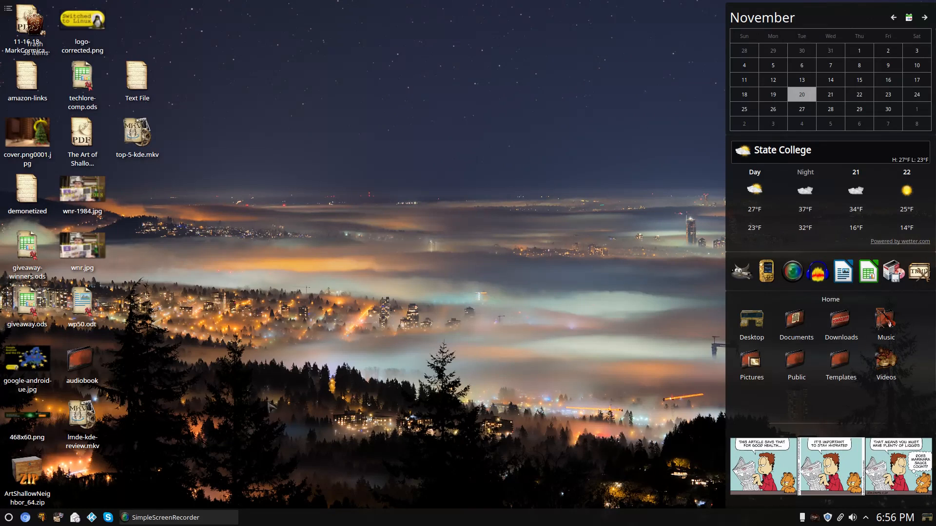
{"action": "mouse_move", "coordinate": [321, 342]}
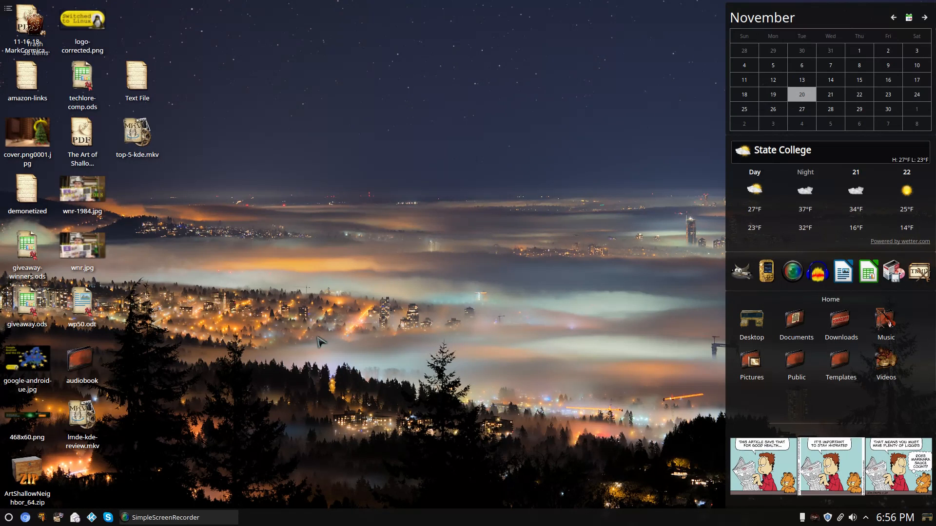
{"action": "mouse_move", "coordinate": [286, 290]}
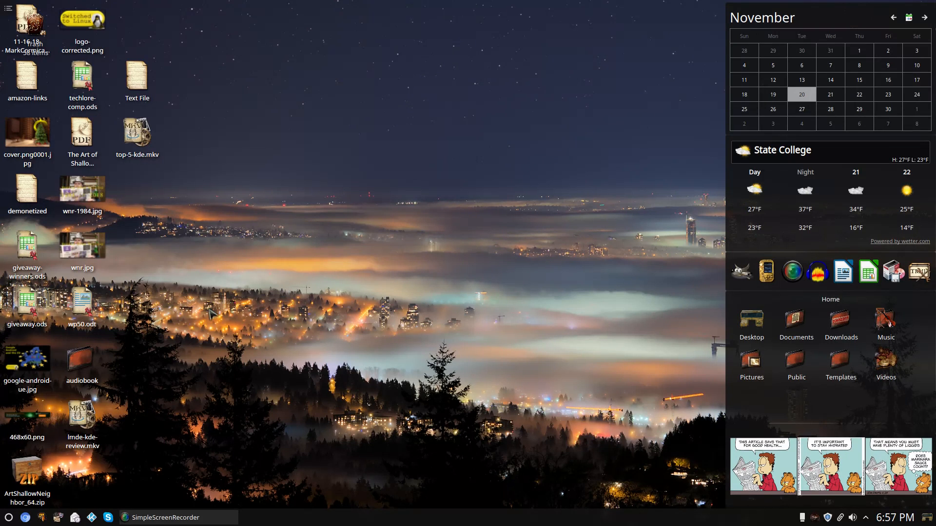
{"action": "mouse_move", "coordinate": [207, 305]}
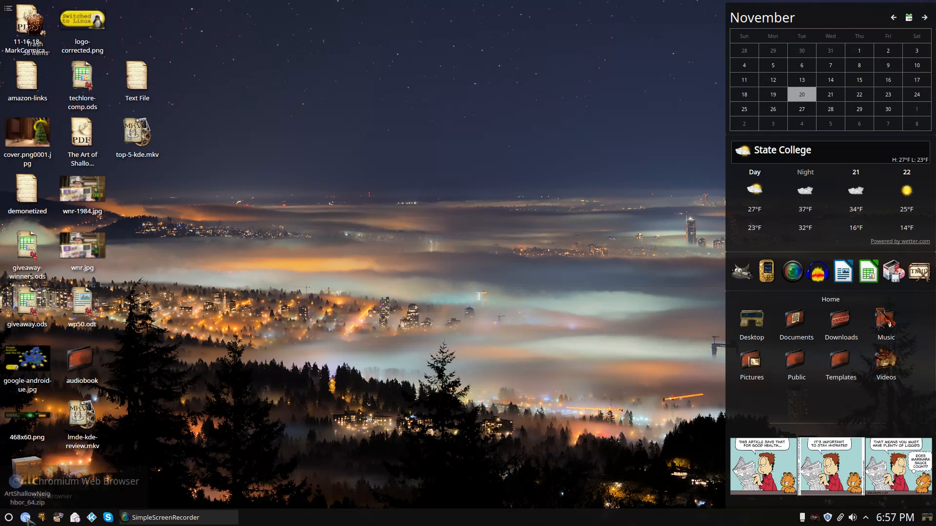
{"action": "mouse_move", "coordinate": [8, 516]}
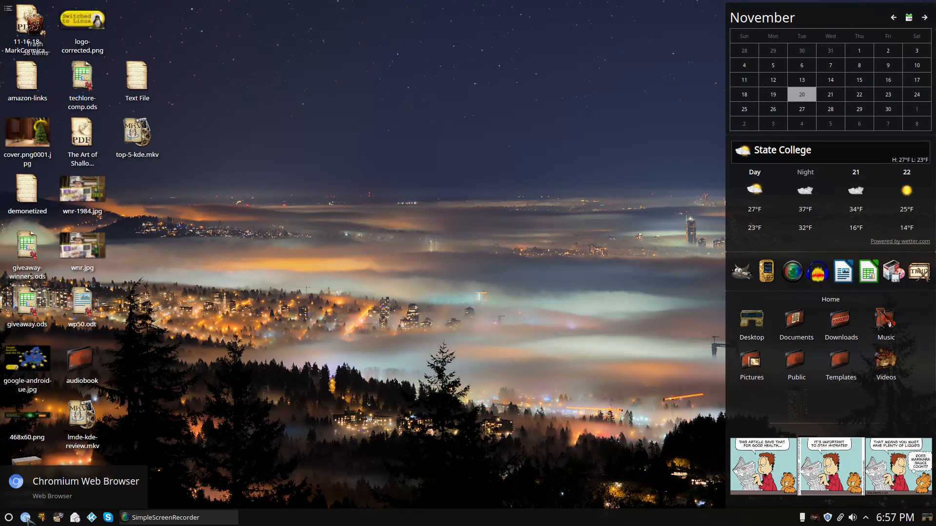
{"action": "mouse_move", "coordinate": [24, 517]}
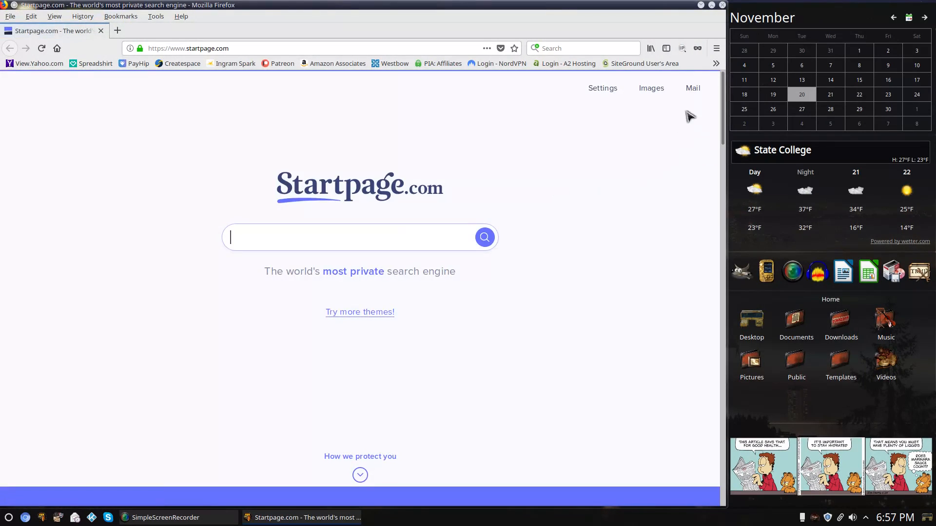
{"action": "mouse_move", "coordinate": [234, 64]}
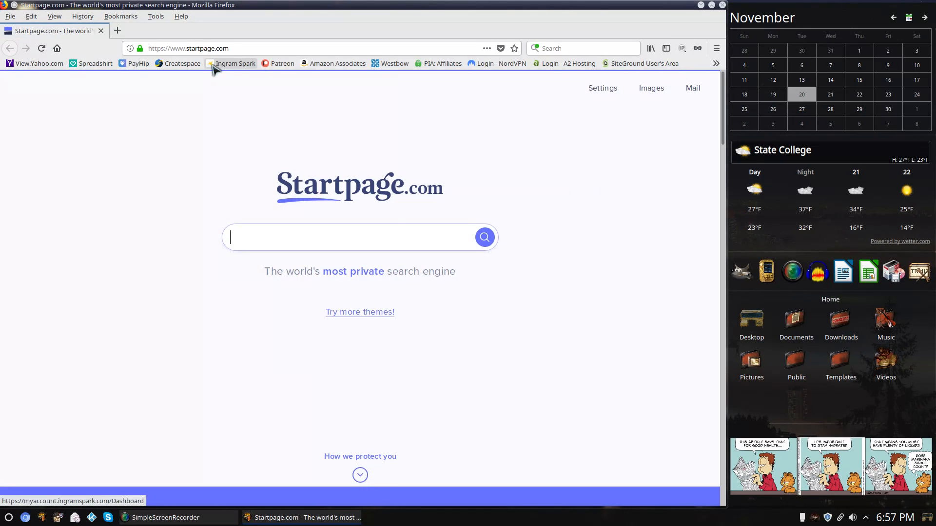
Step: View Help > About Firefox showing version 60.2.2esr, then close that window
{"action": "left_click", "coordinate": [180, 16]}
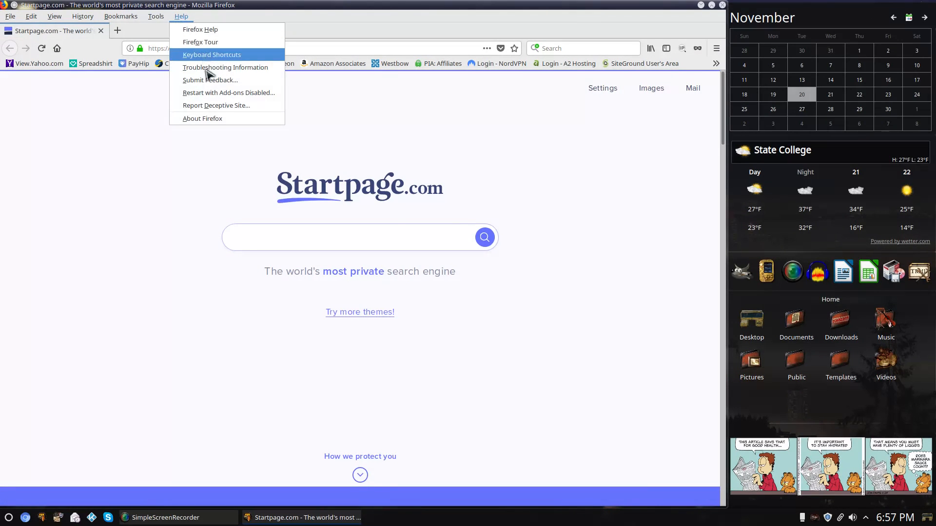
{"action": "left_click", "coordinate": [202, 118]}
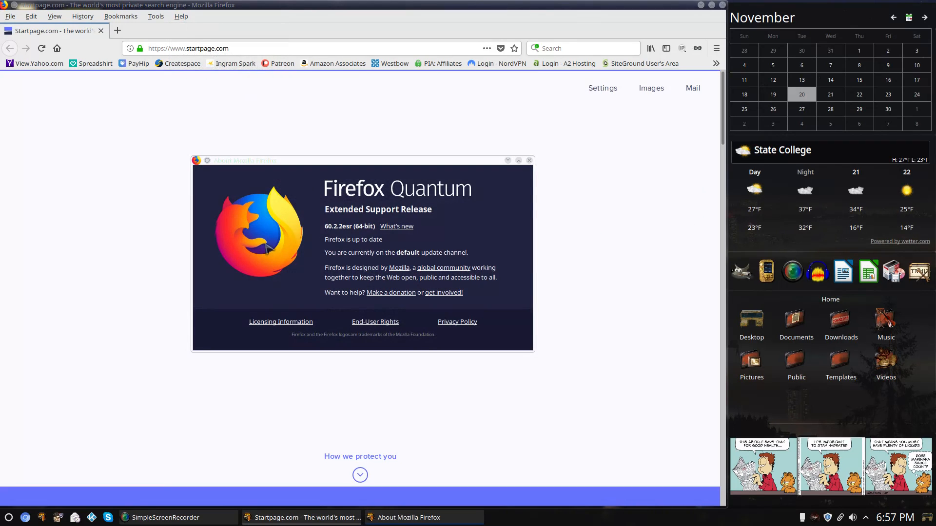
{"action": "mouse_move", "coordinate": [494, 223]}
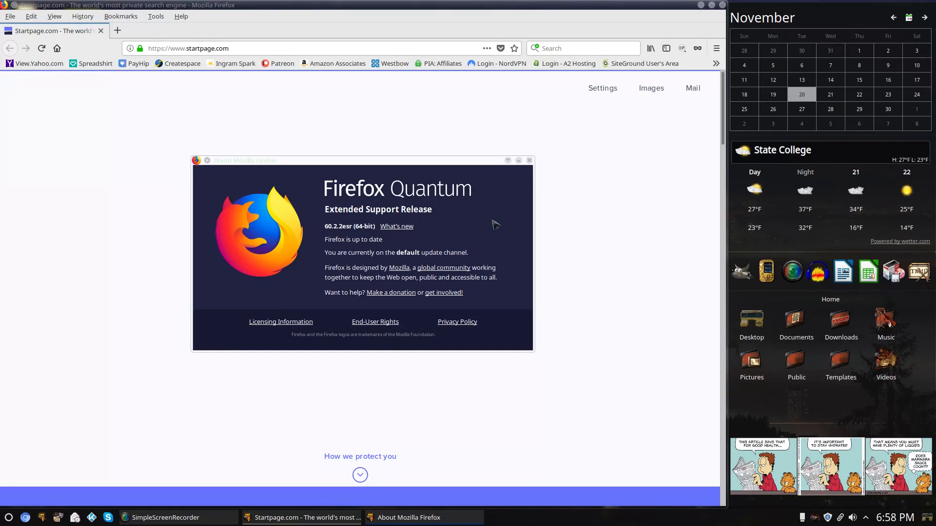
{"action": "mouse_move", "coordinate": [507, 216]}
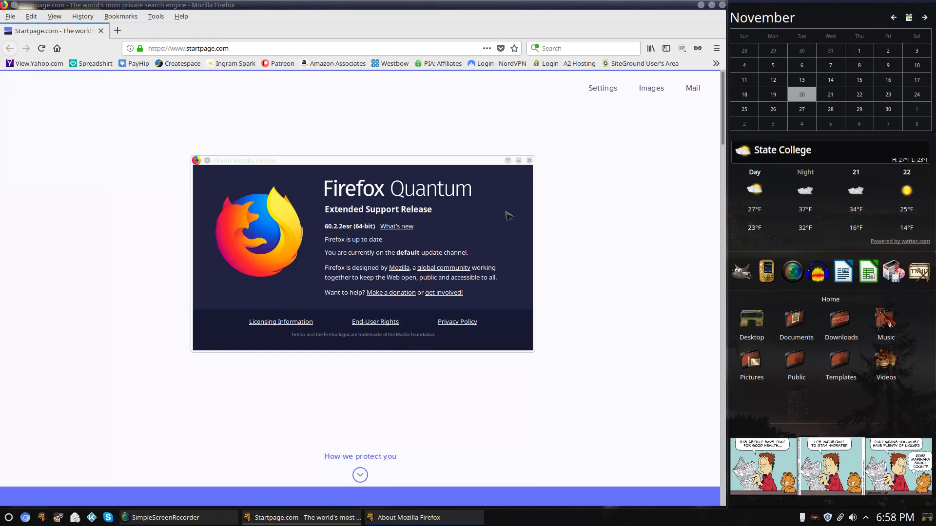
{"action": "mouse_move", "coordinate": [530, 162]}
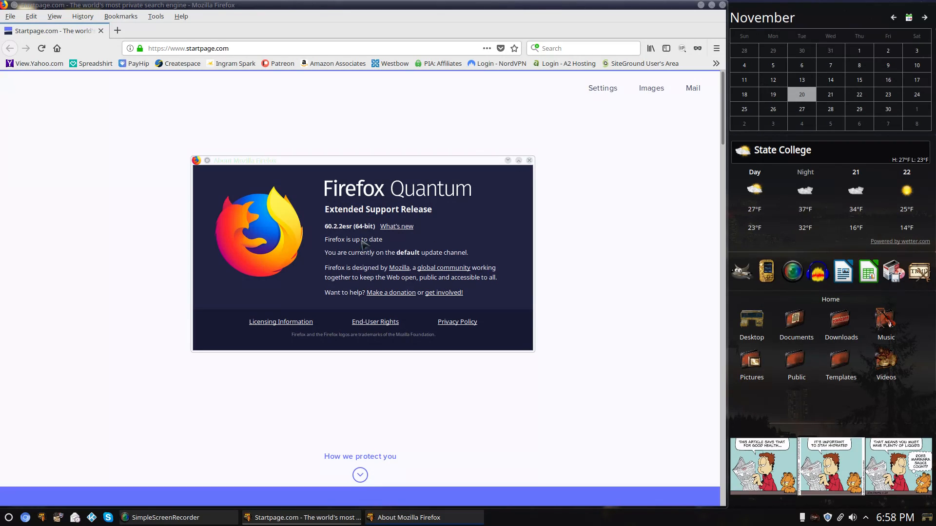
{"action": "mouse_move", "coordinate": [539, 155]}
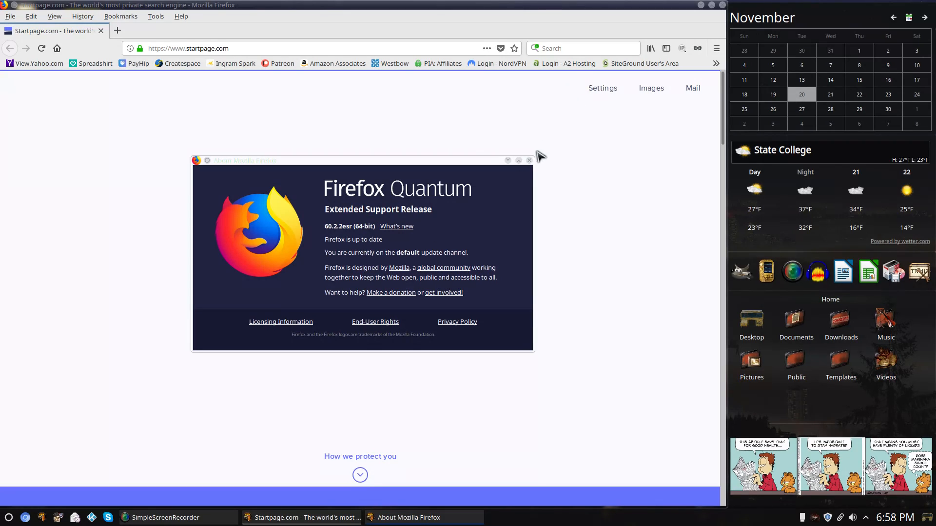
{"action": "left_click", "coordinate": [529, 160]}
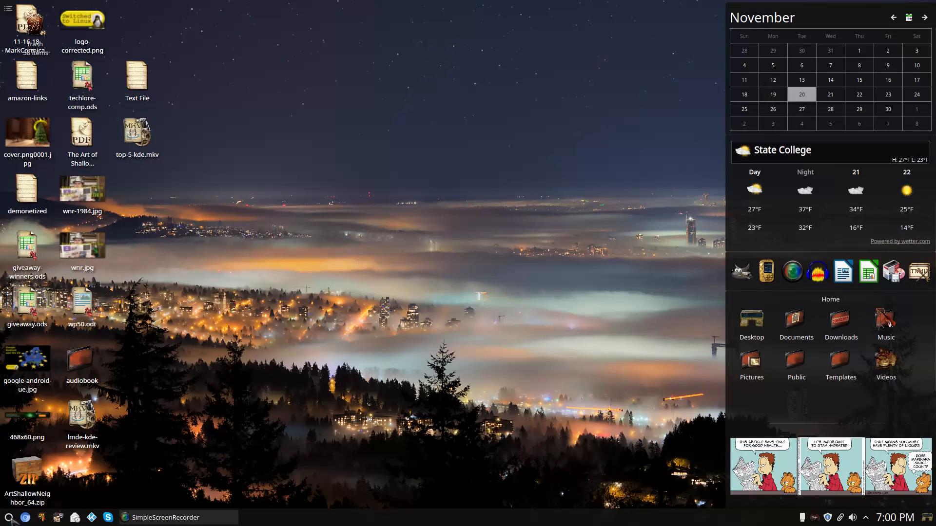
{"action": "left_click", "coordinate": [8, 518]}
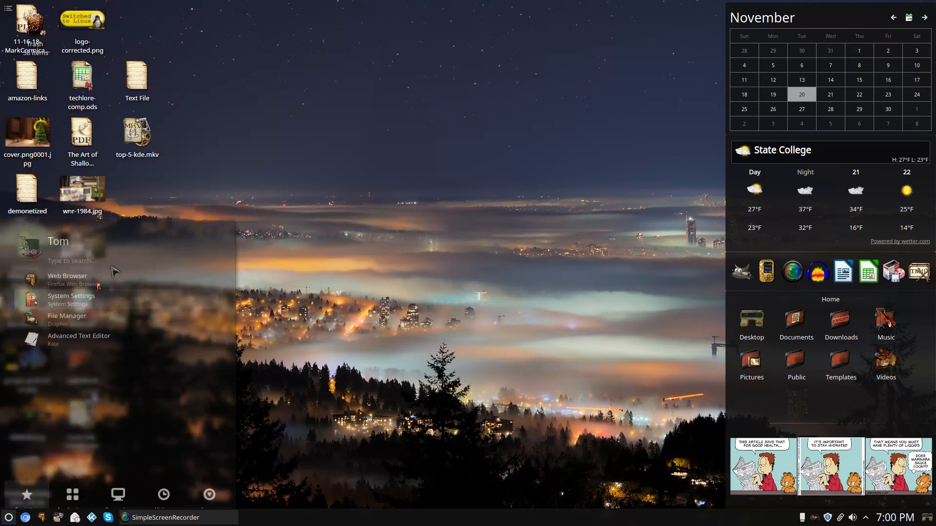
{"action": "left_click", "coordinate": [71, 296]}
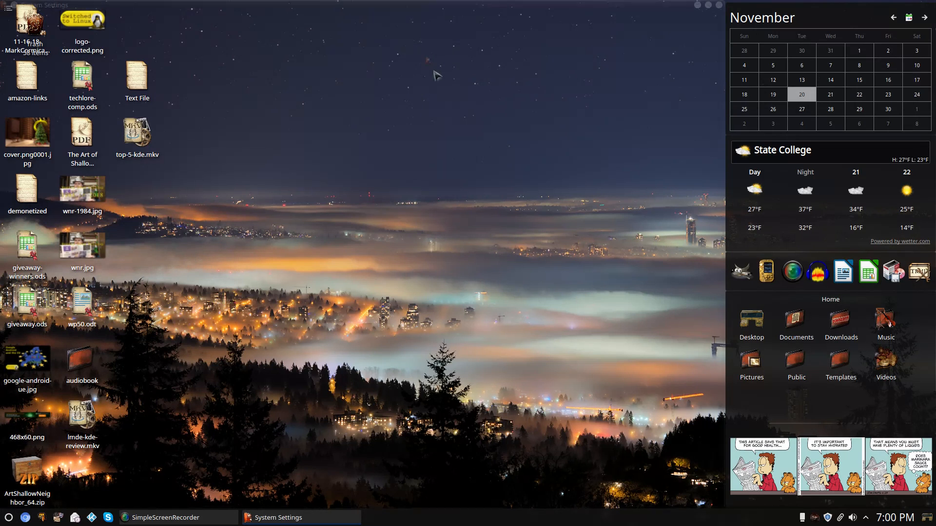
{"action": "left_click", "coordinate": [276, 518]}
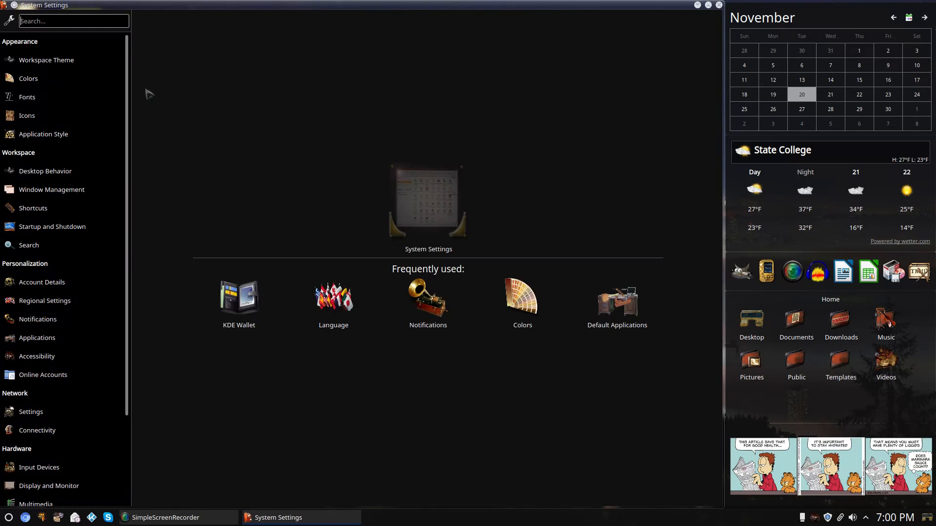
{"action": "left_click", "coordinate": [29, 78]}
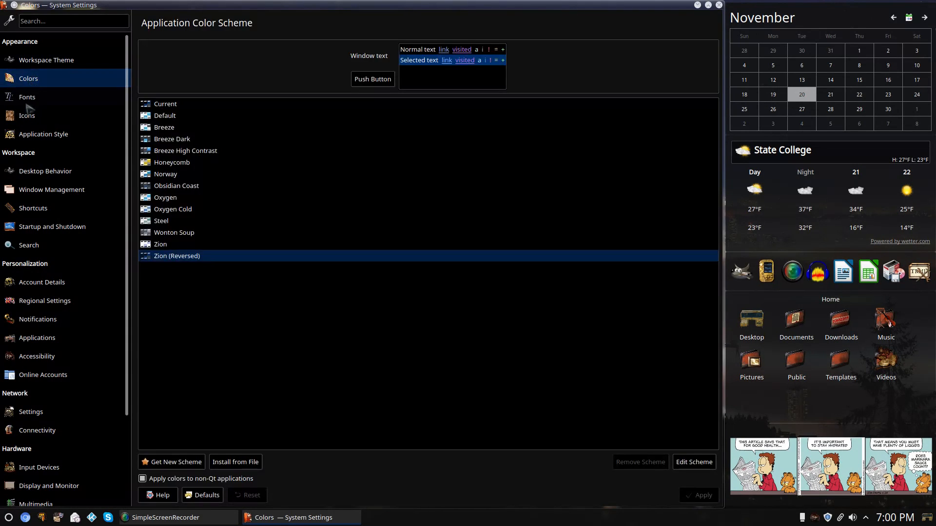
{"action": "left_click", "coordinate": [27, 115]}
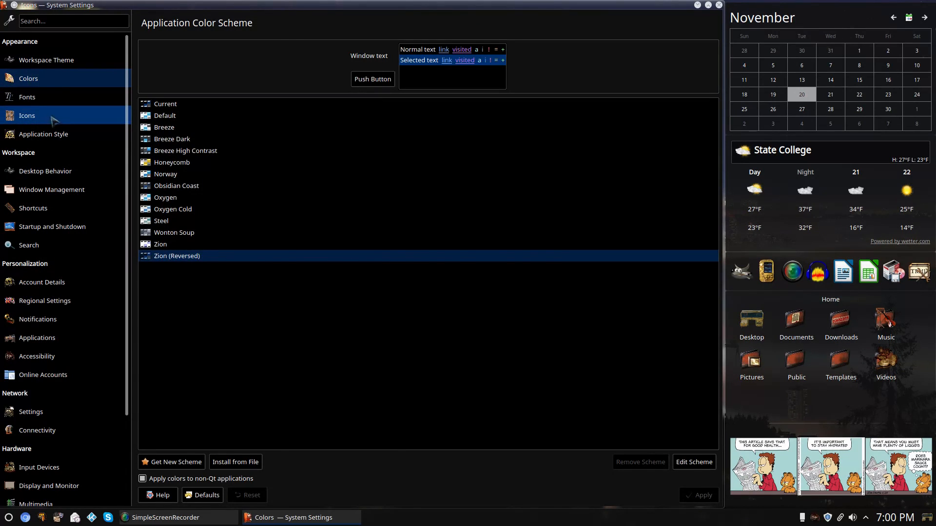
{"action": "left_click", "coordinate": [44, 171]}
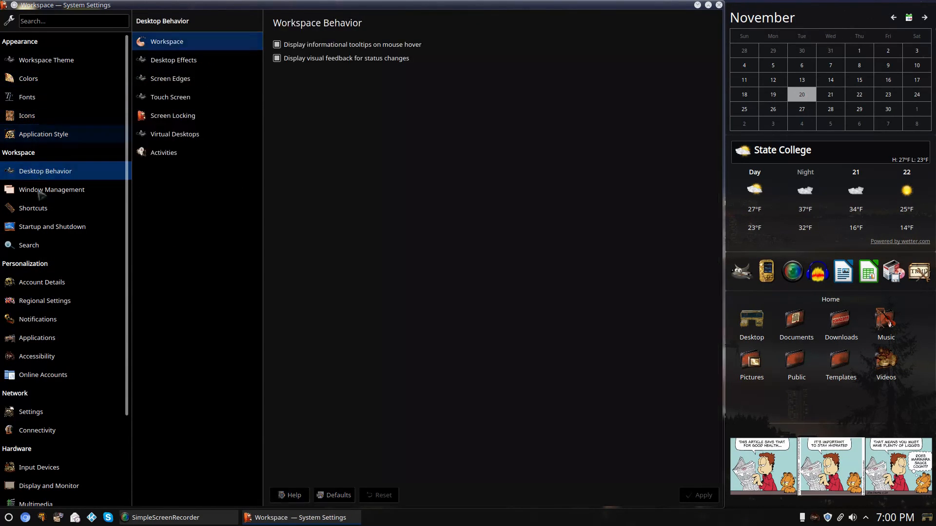
{"action": "left_click", "coordinate": [51, 189]}
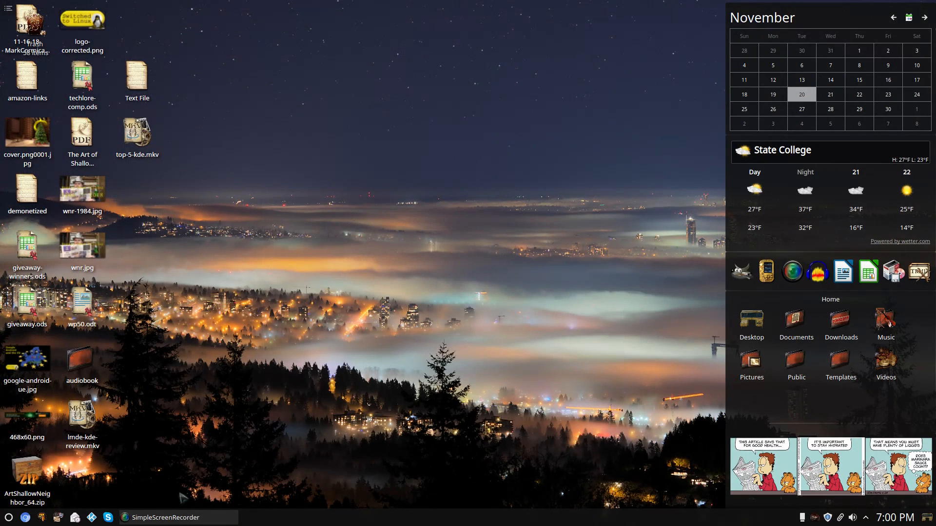
{"action": "left_click", "coordinate": [8, 516]}
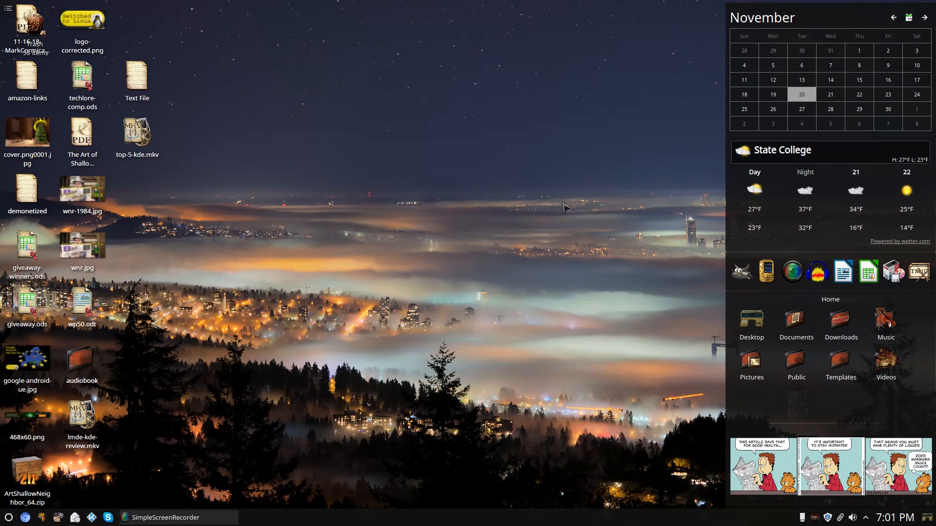
{"action": "left_click", "coordinate": [137, 80]}
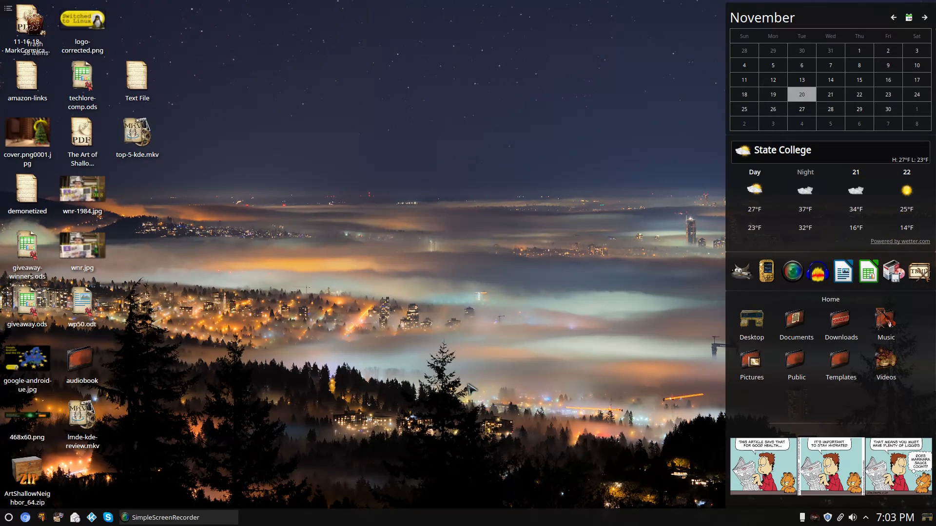
{"action": "mouse_move", "coordinate": [369, 224]}
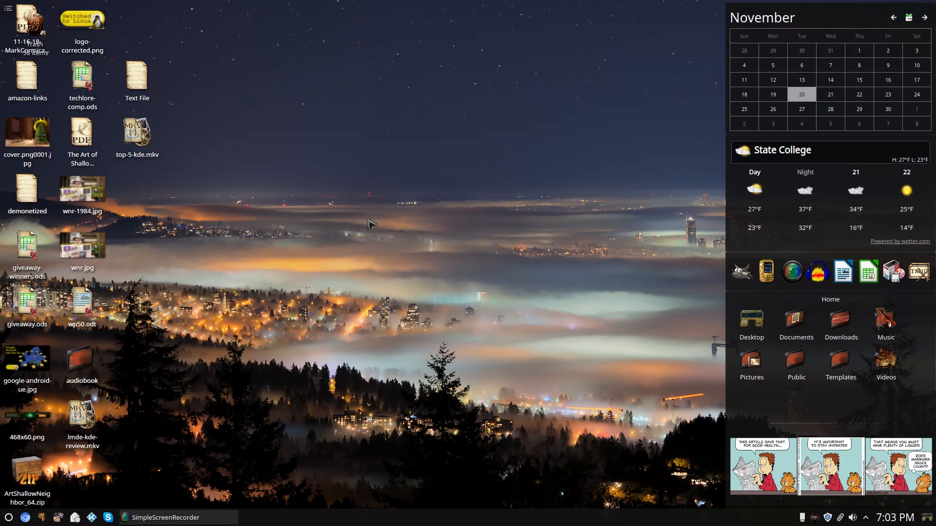